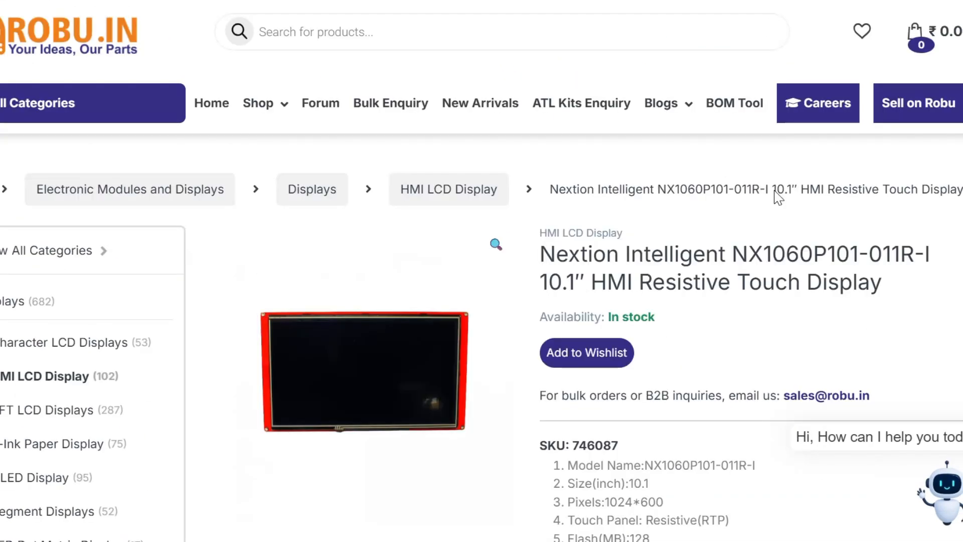
# Review the 24hr Ticker Price Change Statistics endpoint and its response fields in the Binance docs
pyautogui.scroll(-3)
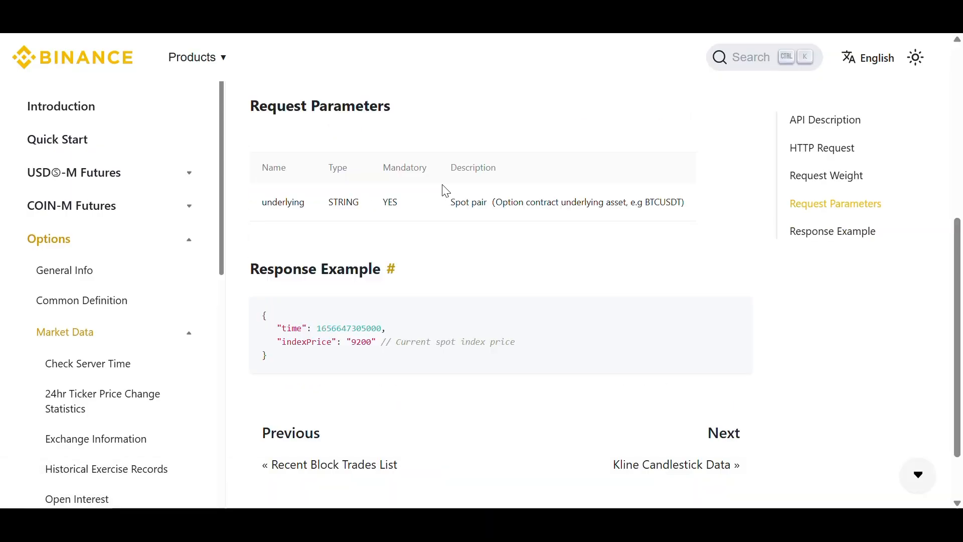
pyautogui.scroll(3)
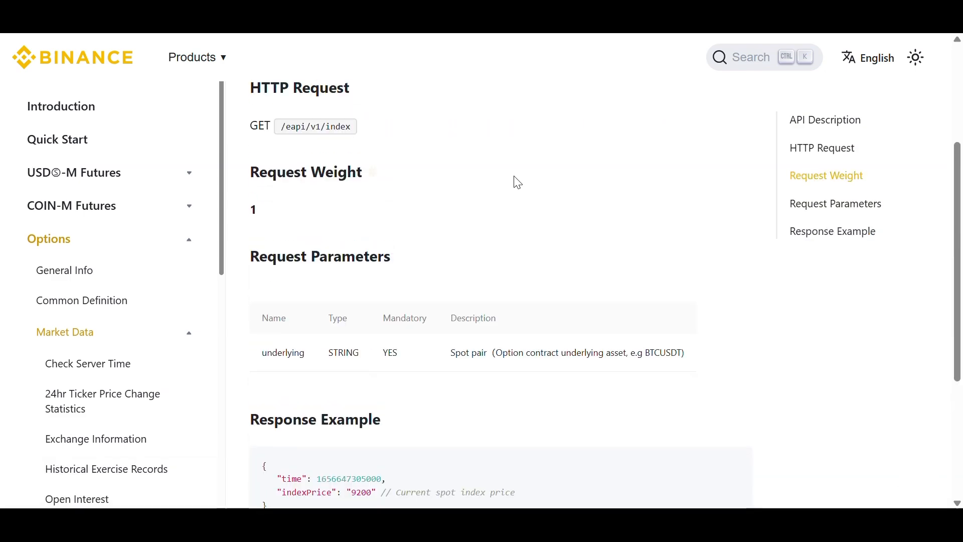
pyautogui.click(102, 401)
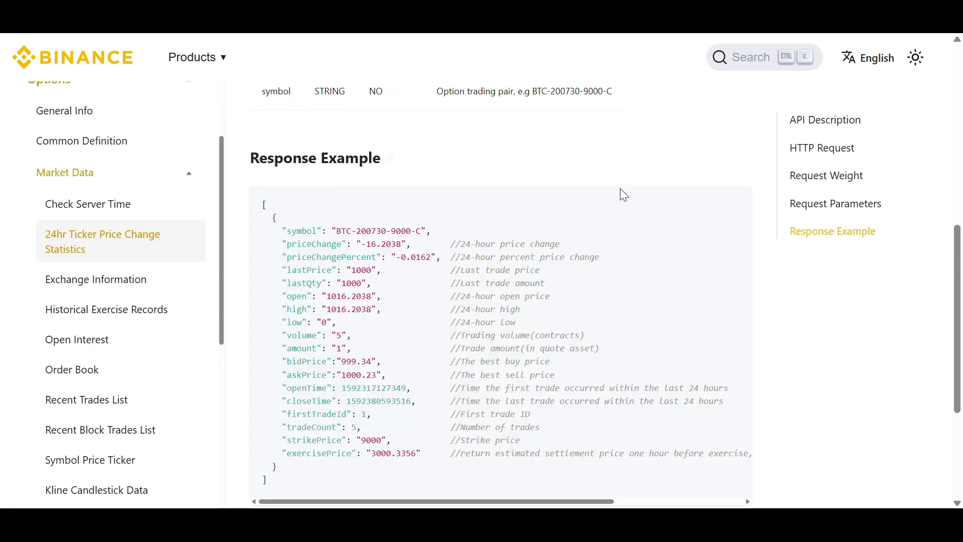
pyautogui.scroll(-3)
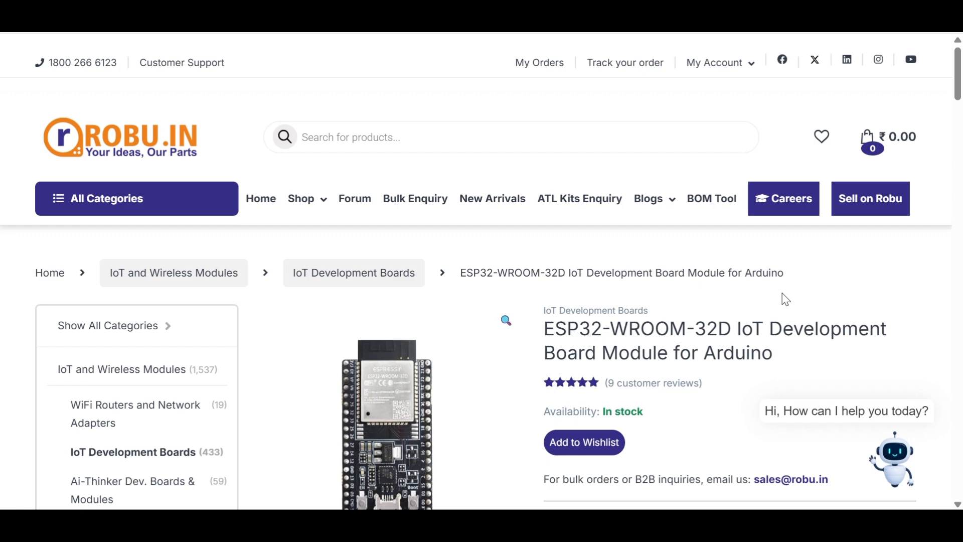
pyautogui.scroll(-3)
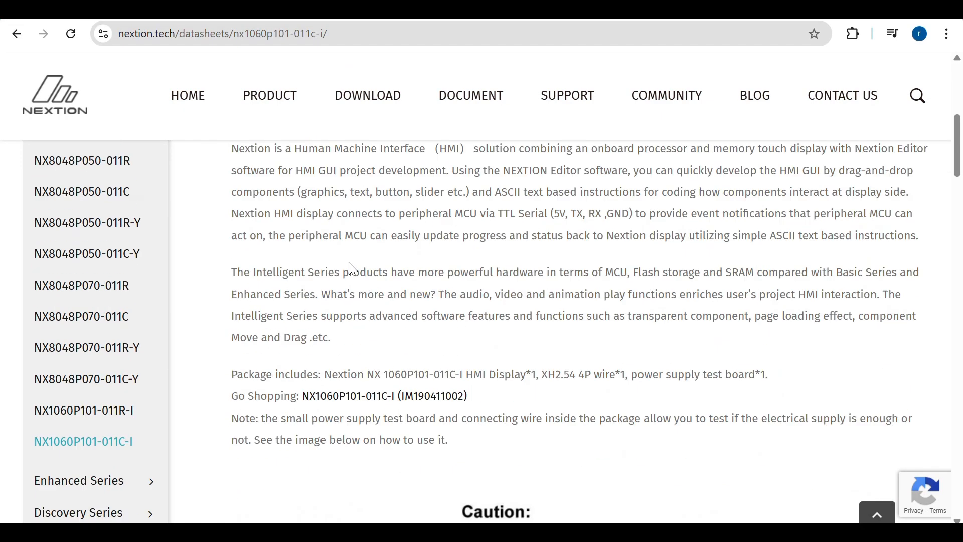
# Scroll through the NX1060P101-011C-I datasheet's product description
pyautogui.scroll(-3)
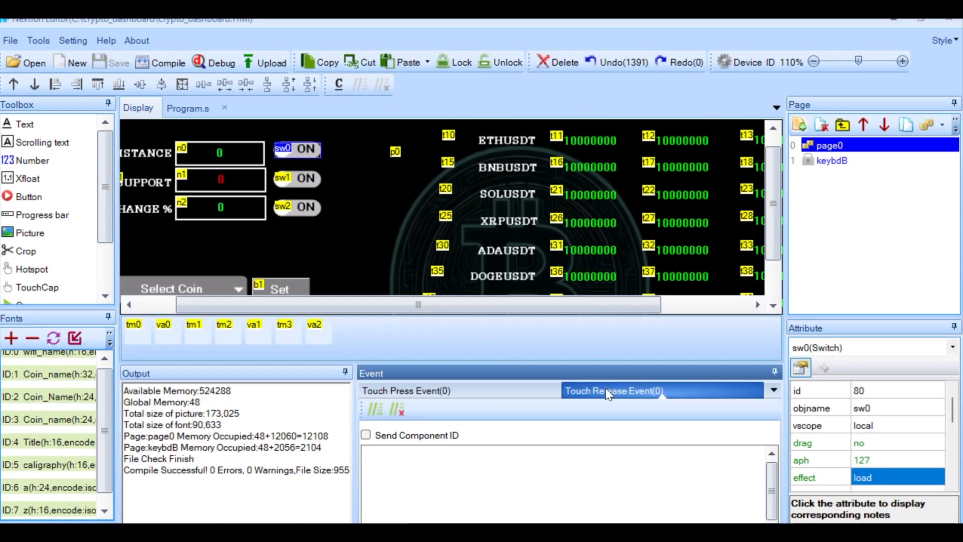
pyautogui.moveTo(394, 43)
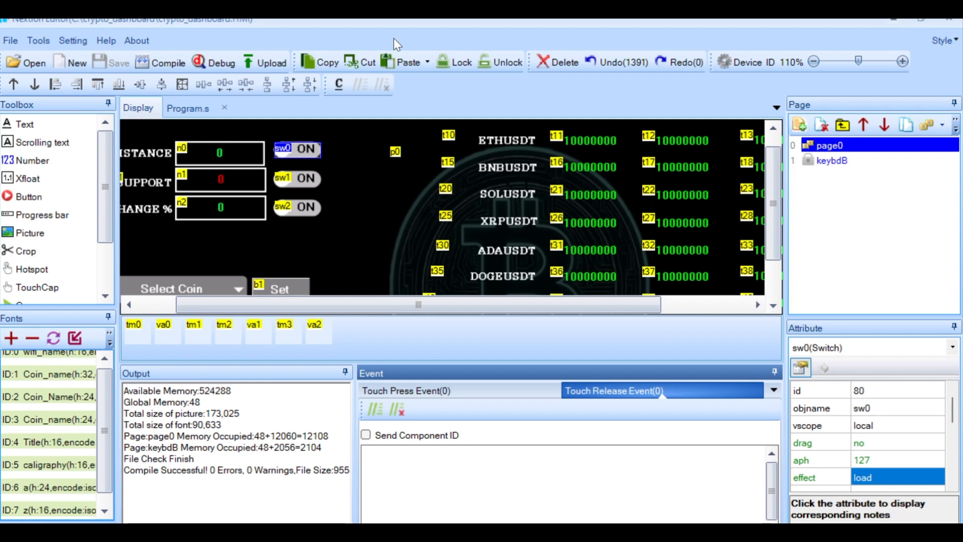
pyautogui.moveTo(289, 185)
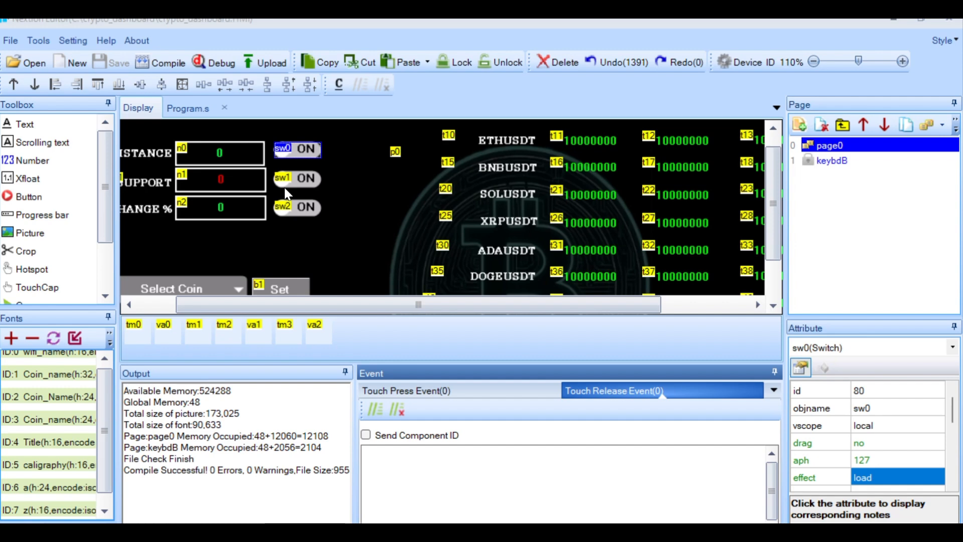
pyautogui.moveTo(661, 392)
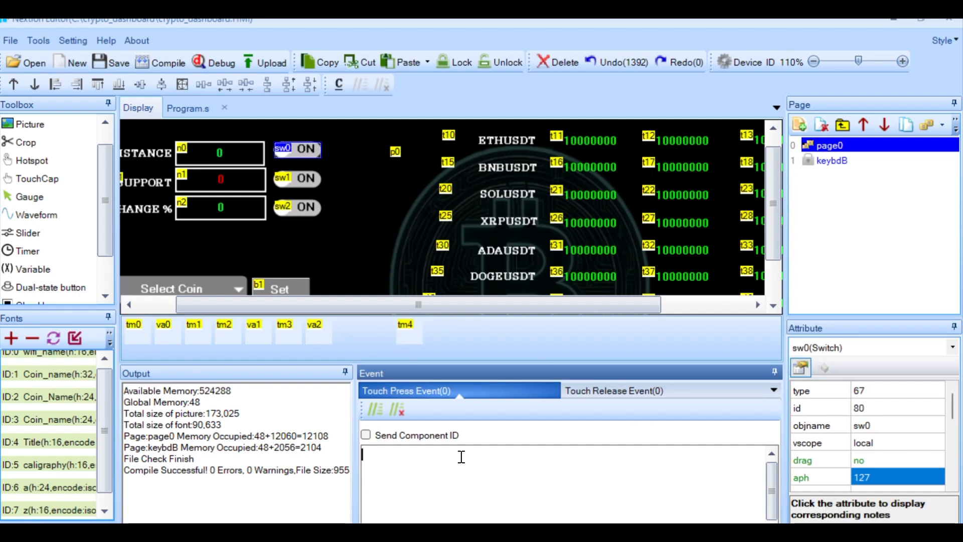
# Enter sw0's press code if(tm4.en==0){tm4.en=1} and select timer tm4 to adjust it
pyautogui.write('if(tm4.en==0)')
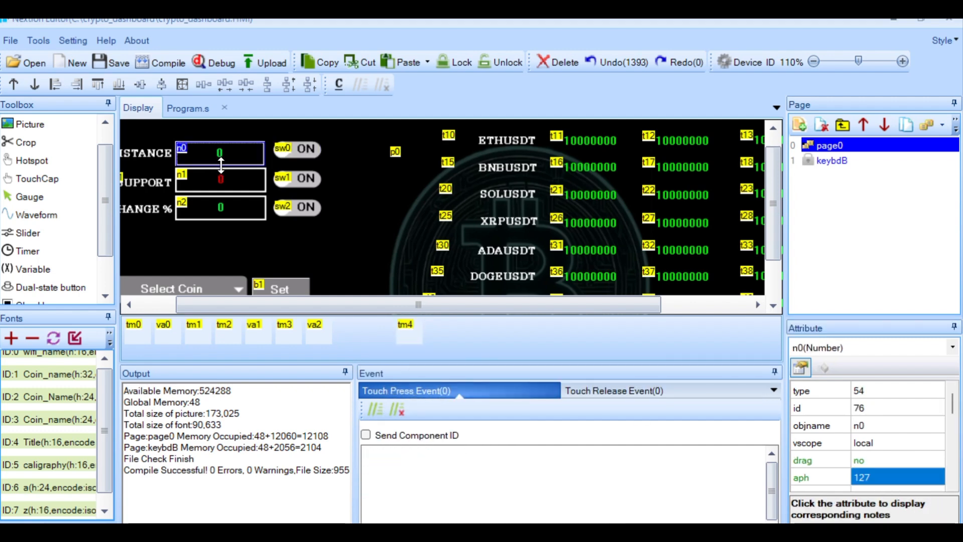
pyautogui.click(295, 148)
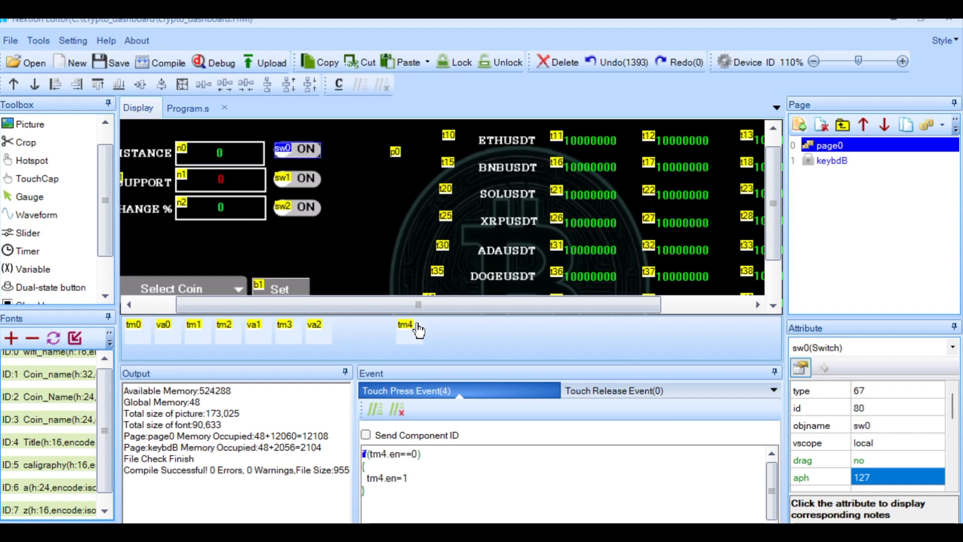
pyautogui.click(897, 407)
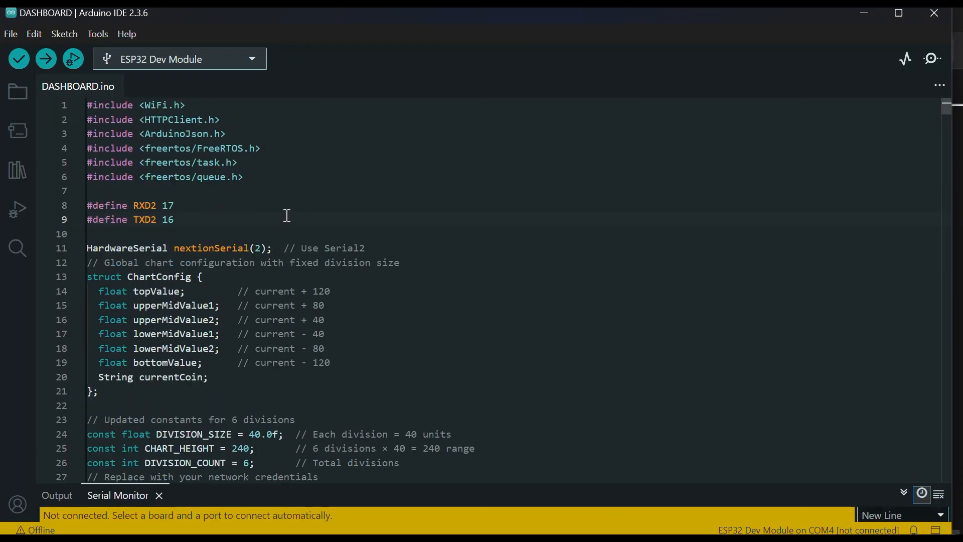
pyautogui.moveTo(237, 209)
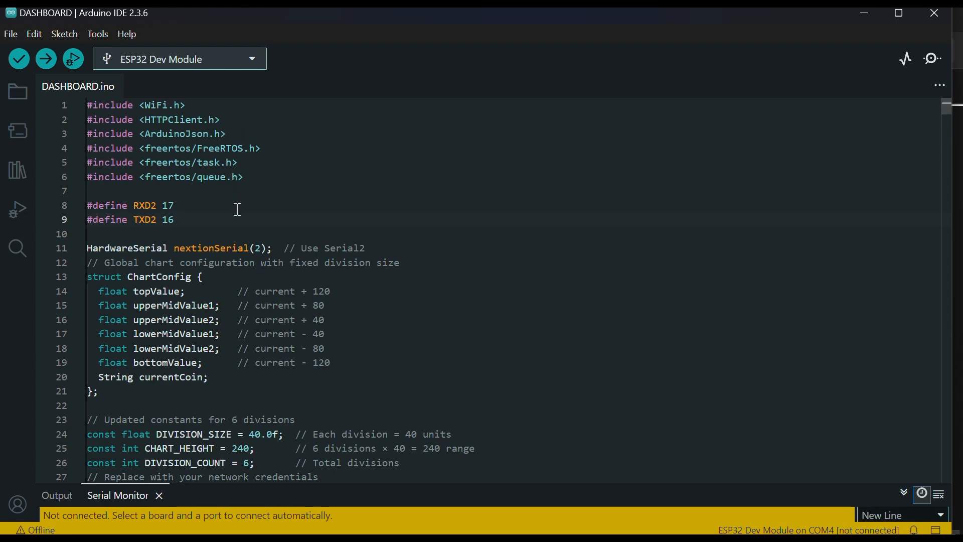
pyautogui.scroll(-3)
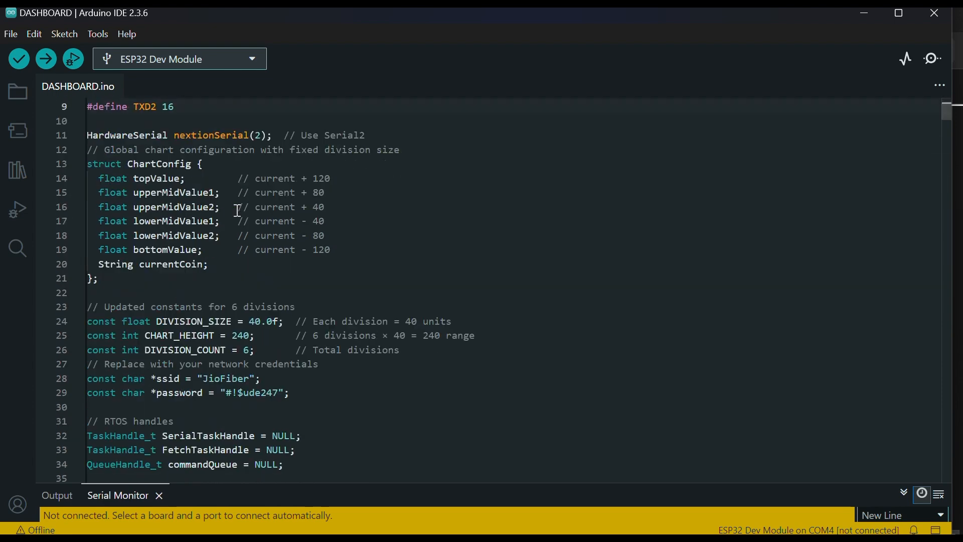
pyautogui.scroll(-3)
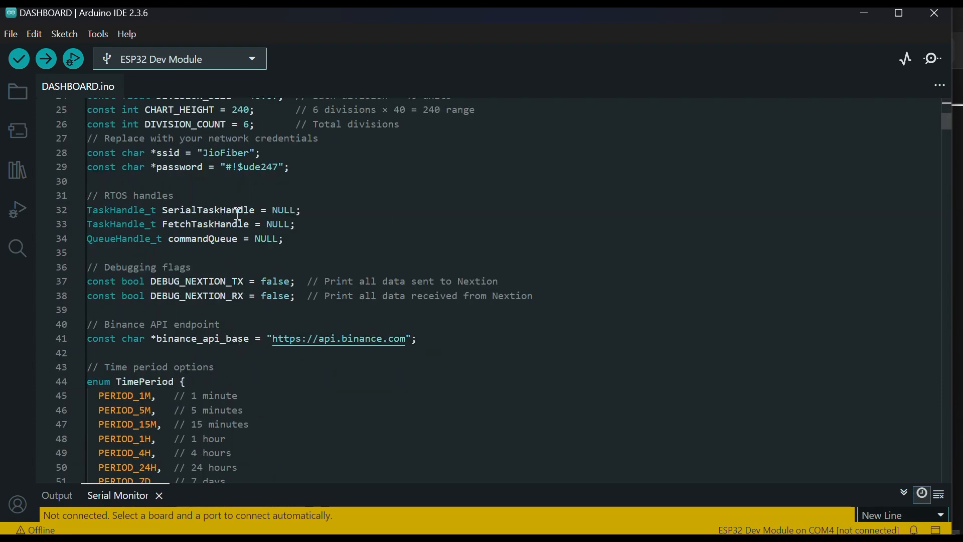
pyautogui.scroll(-3)
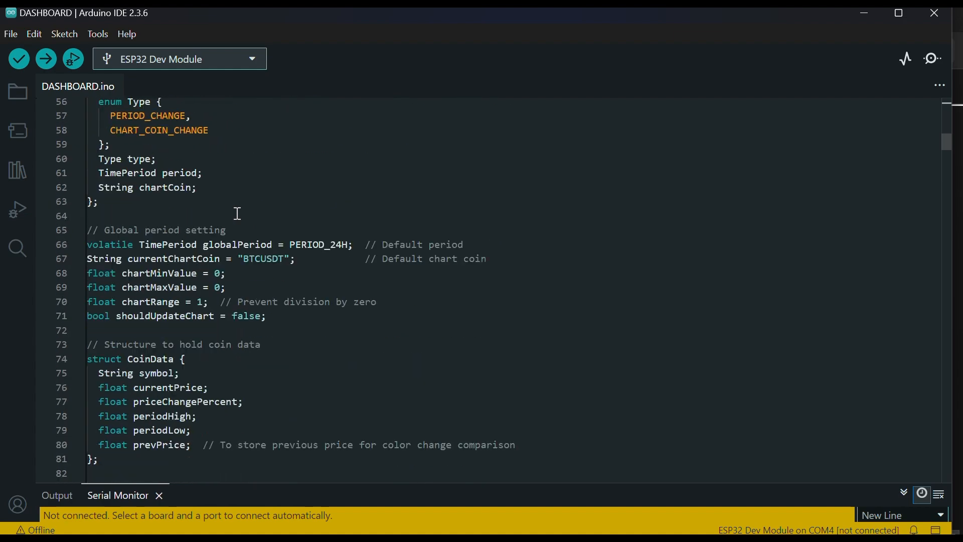
pyautogui.scroll(-3)
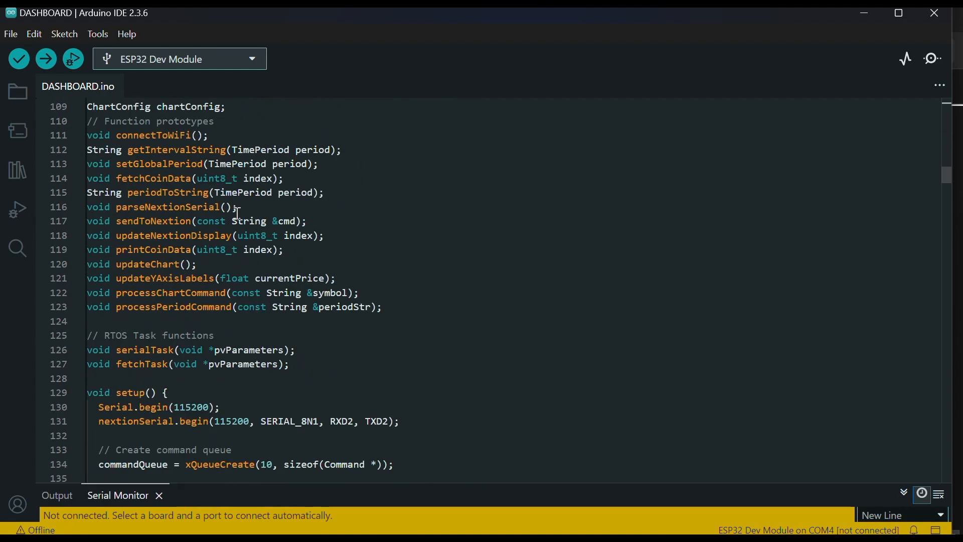
pyautogui.scroll(-3)
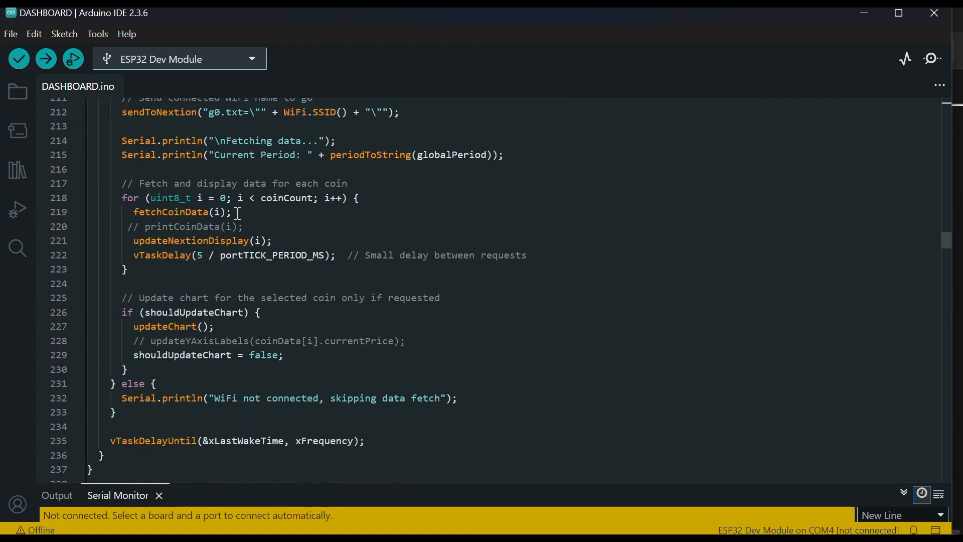
pyautogui.scroll(-3)
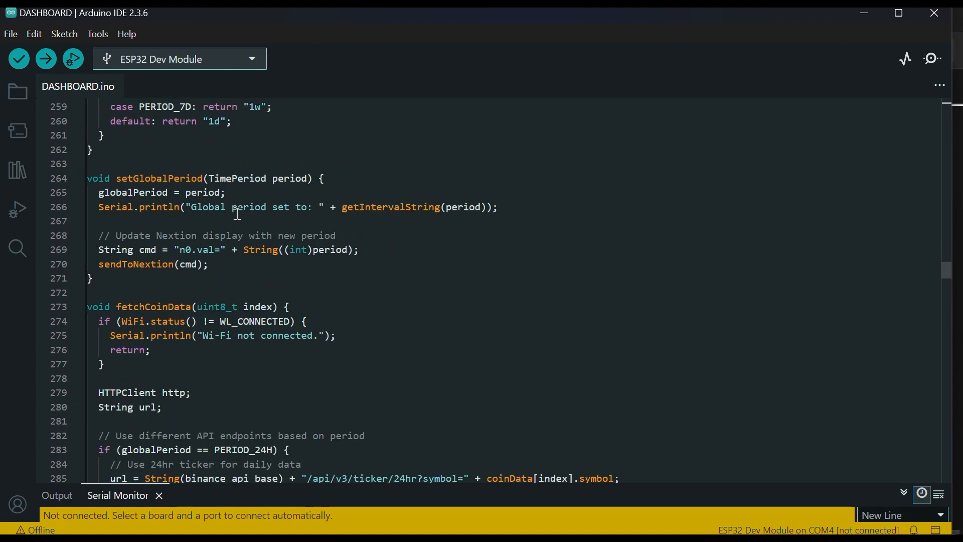
pyautogui.scroll(-3)
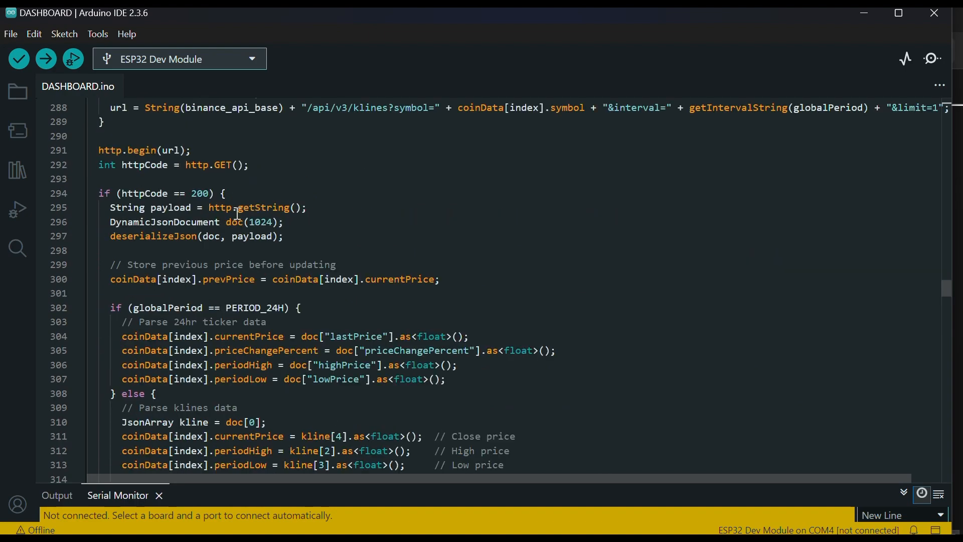
pyautogui.scroll(-3)
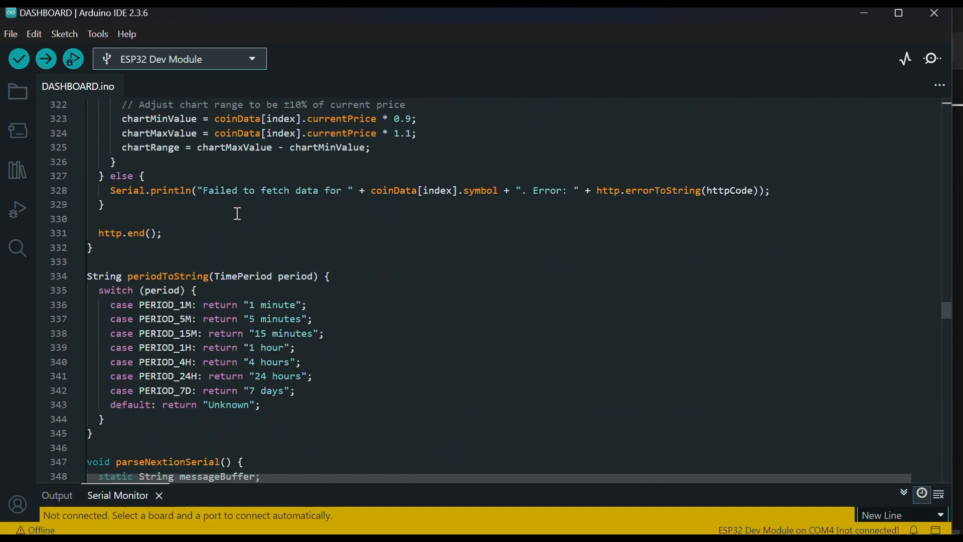
pyautogui.scroll(-3)
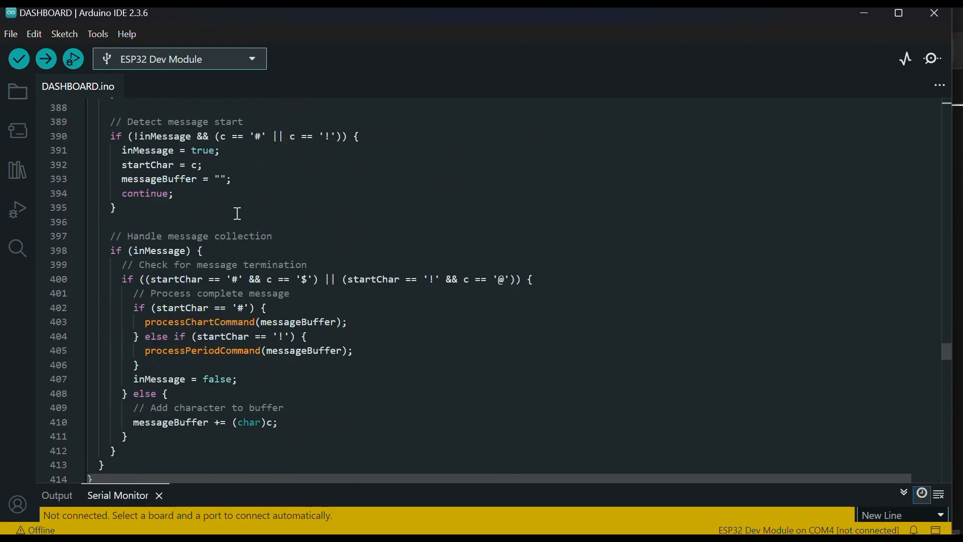
pyautogui.scroll(-3)
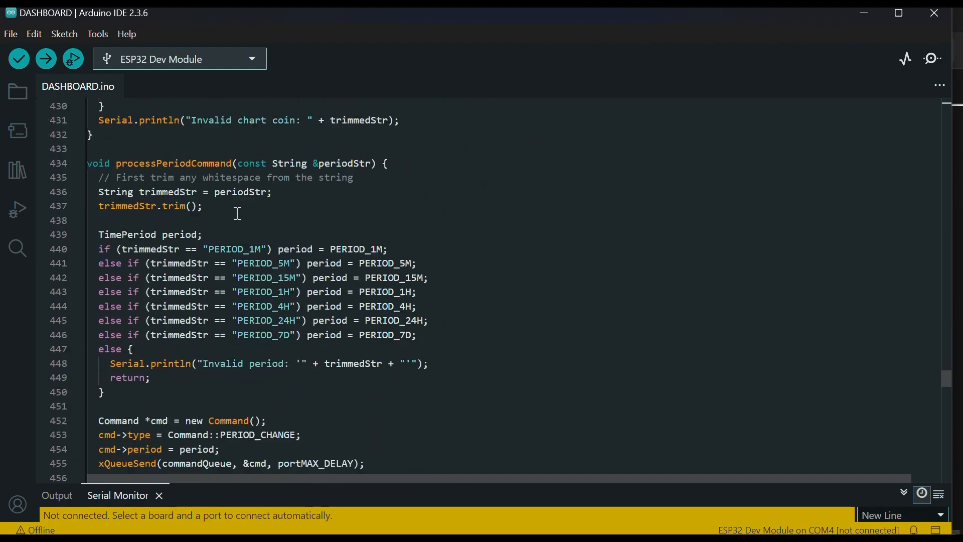
pyautogui.scroll(-3)
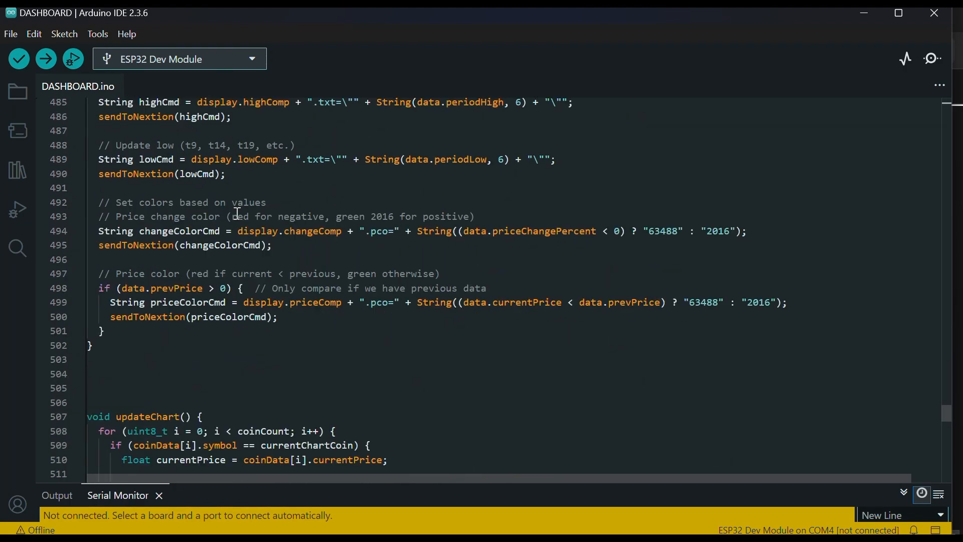
pyautogui.scroll(-3)
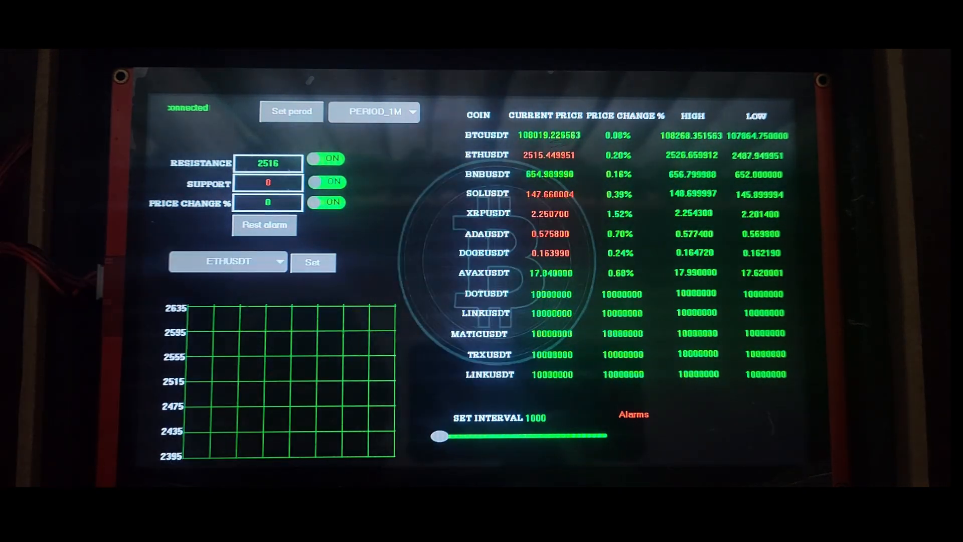
# Toggle the RESISTANCE alarm switch to OFF on the running Nextion dashboard
pyautogui.click(327, 159)
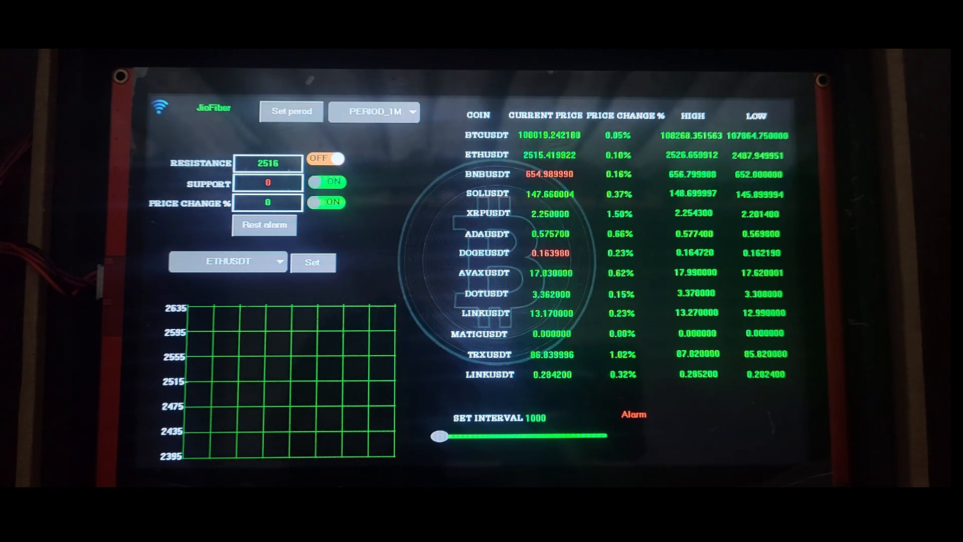